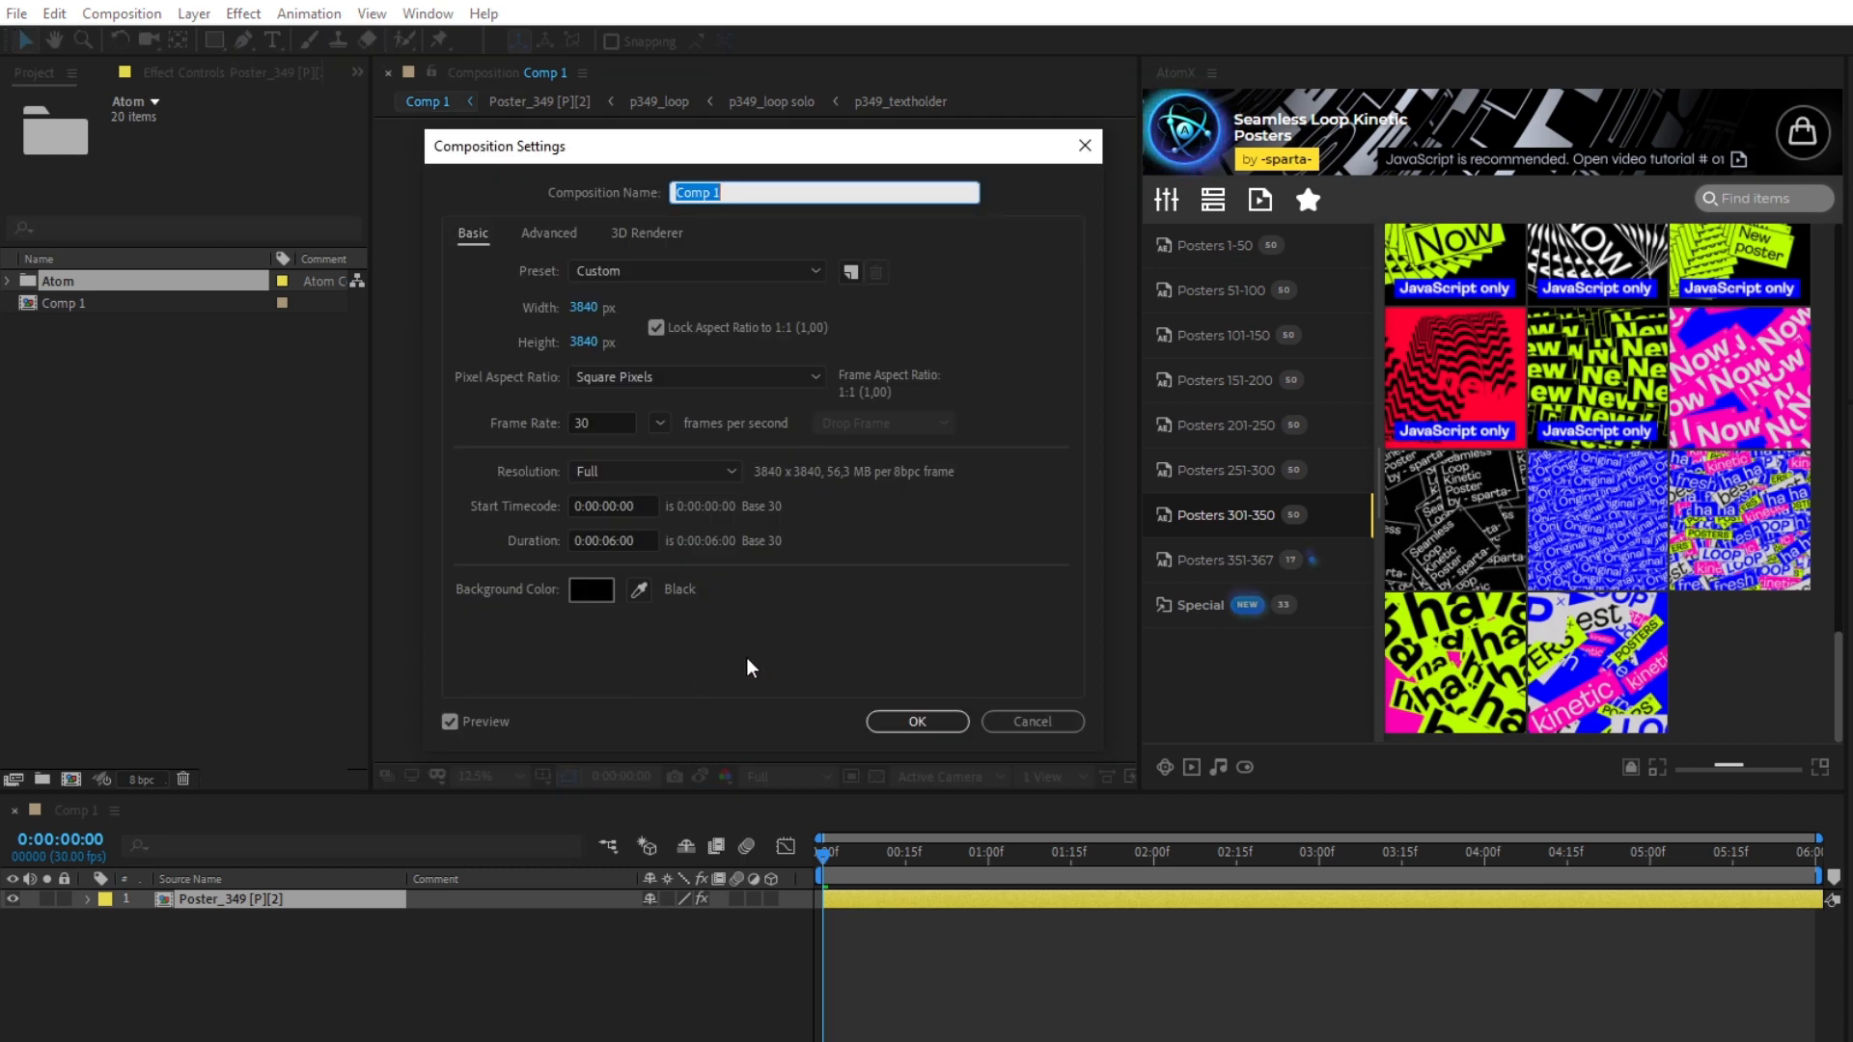
Close Composition Settings, leaving Comp 1 empty with the Posters 1-50 library showing
{"action": "left_click", "coordinate": [916, 720]}
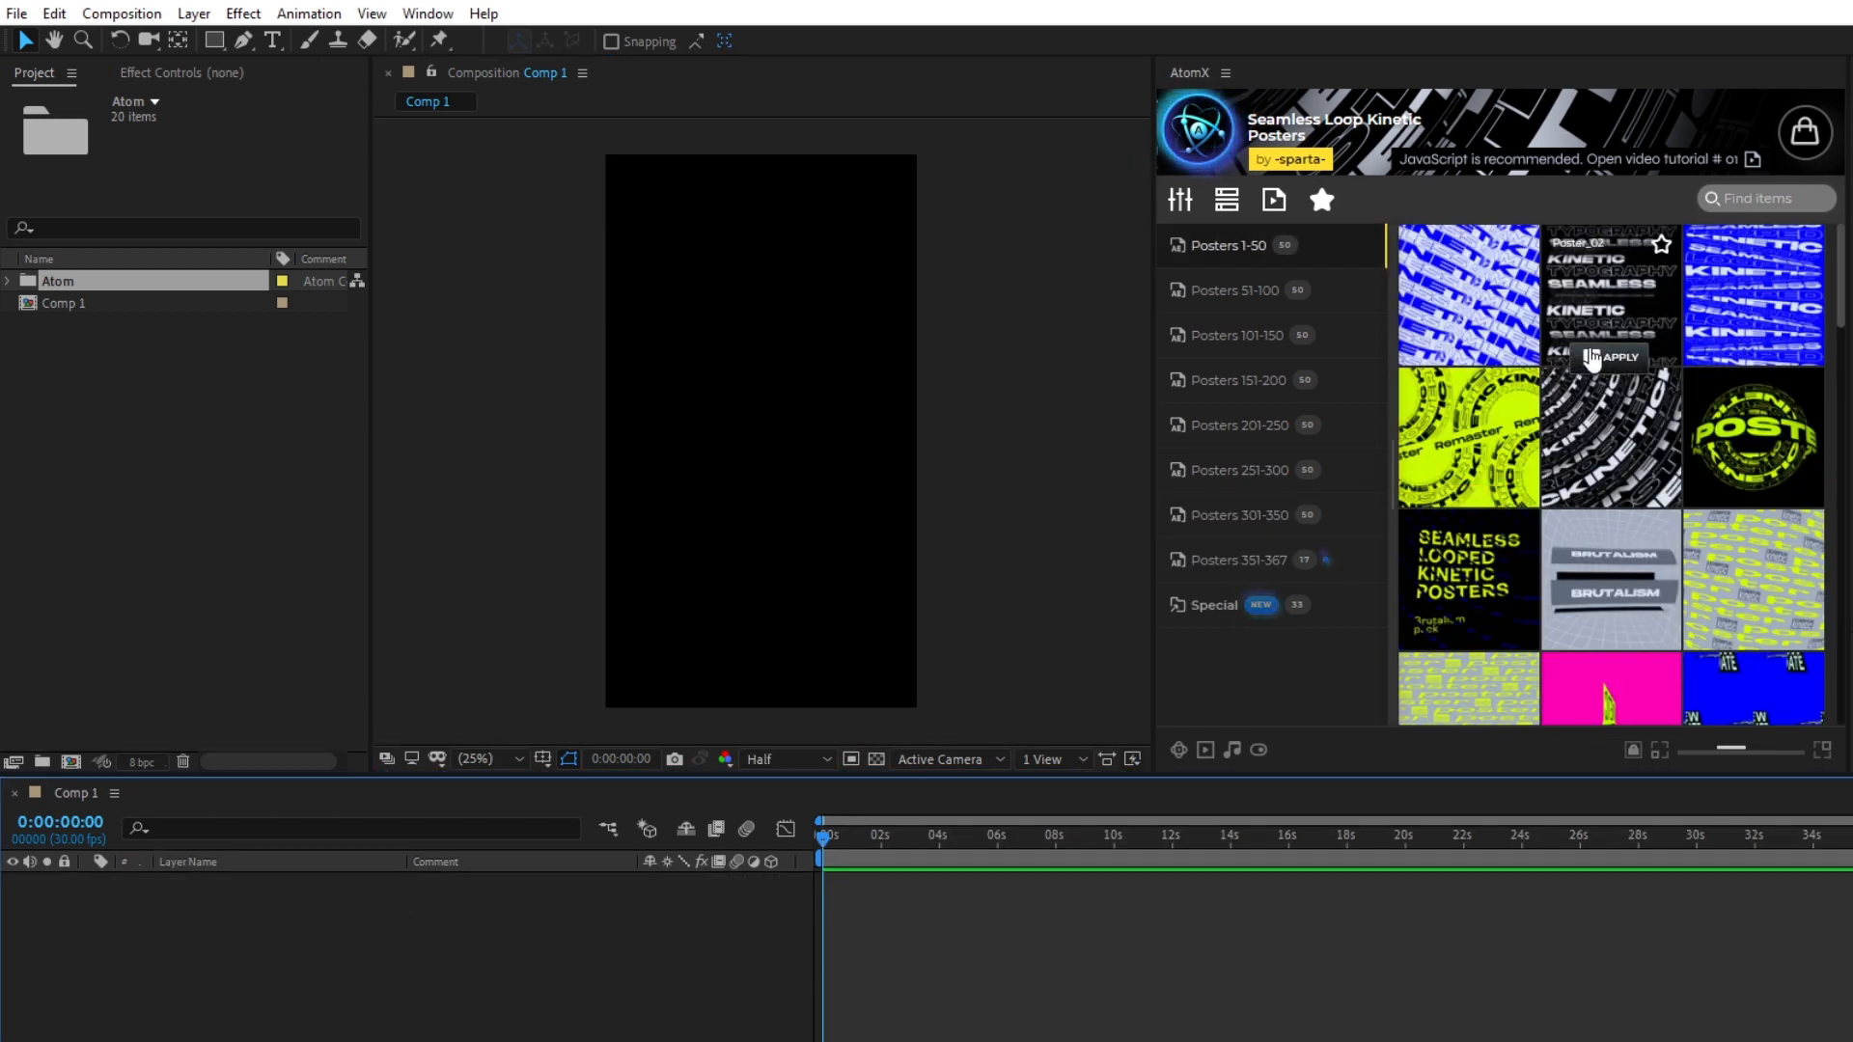
Apply the Kinetic Typography poster, then resize Comp 1 to 1920 by 1080
{"action": "left_click", "coordinate": [1617, 357]}
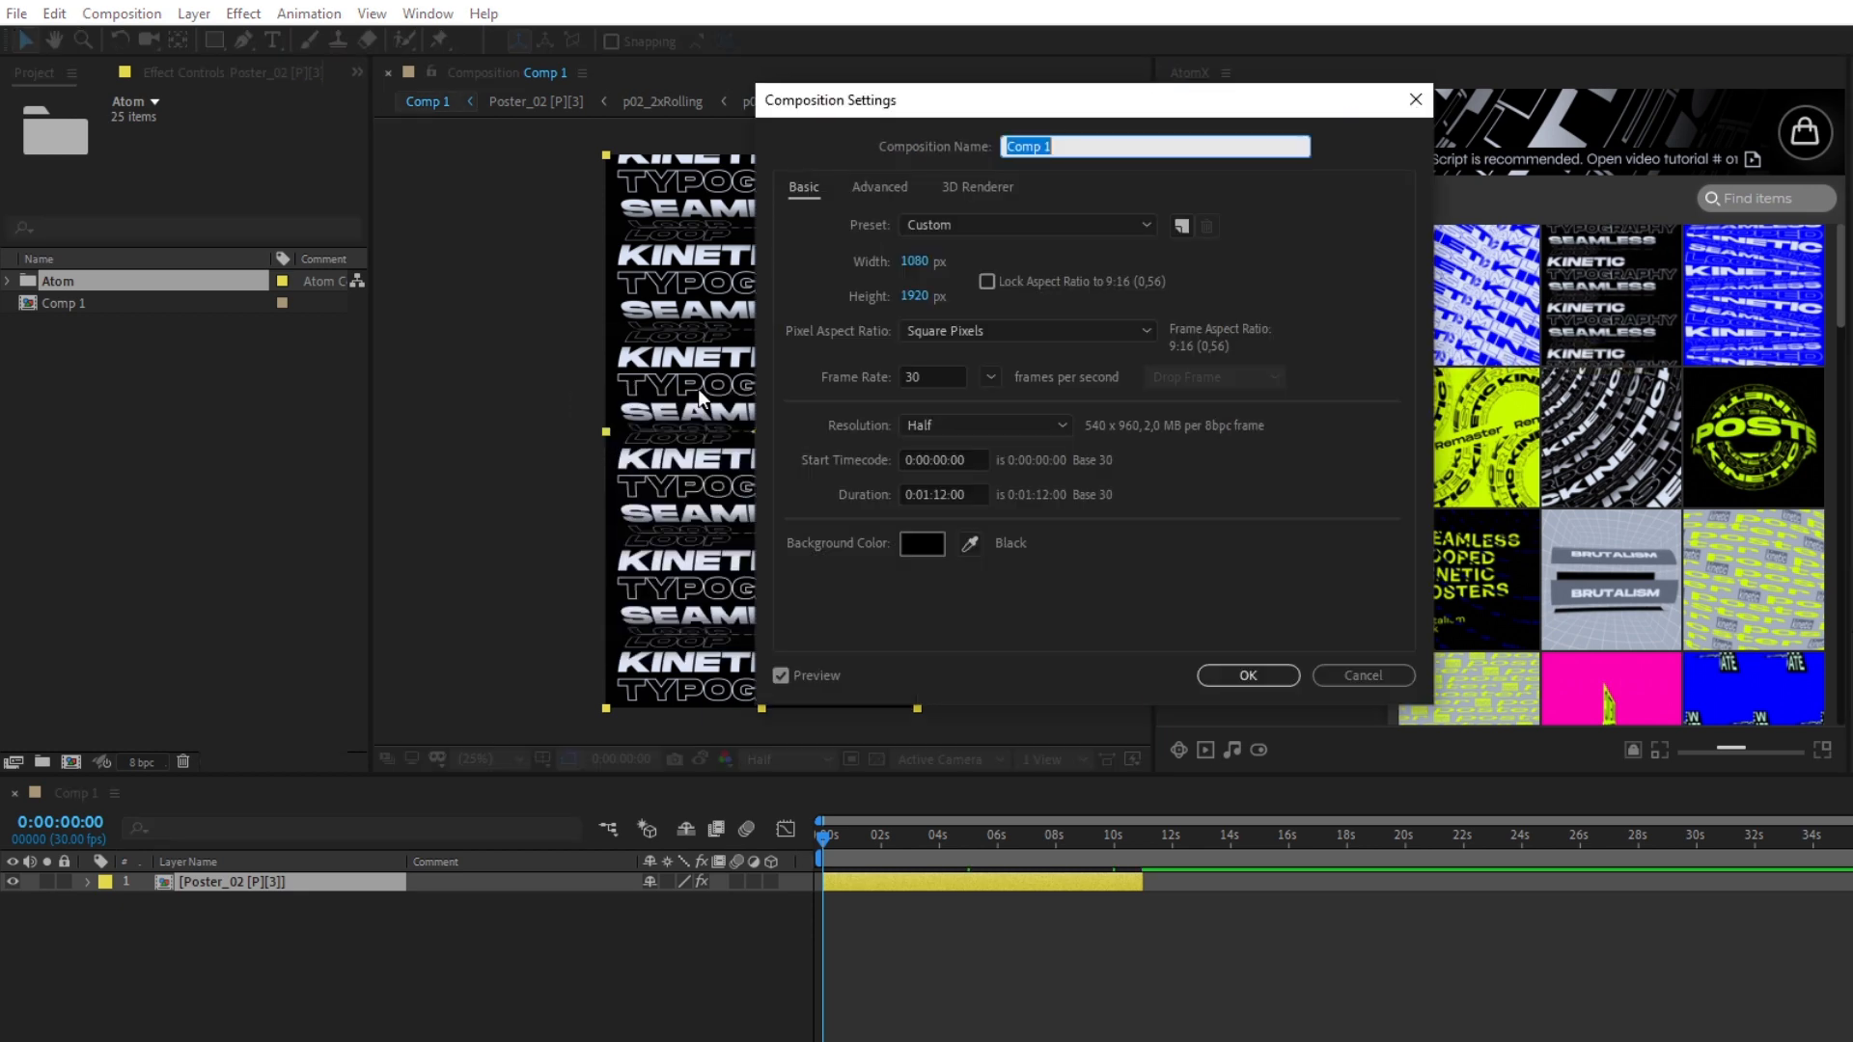
{"action": "type", "text": "1920"}
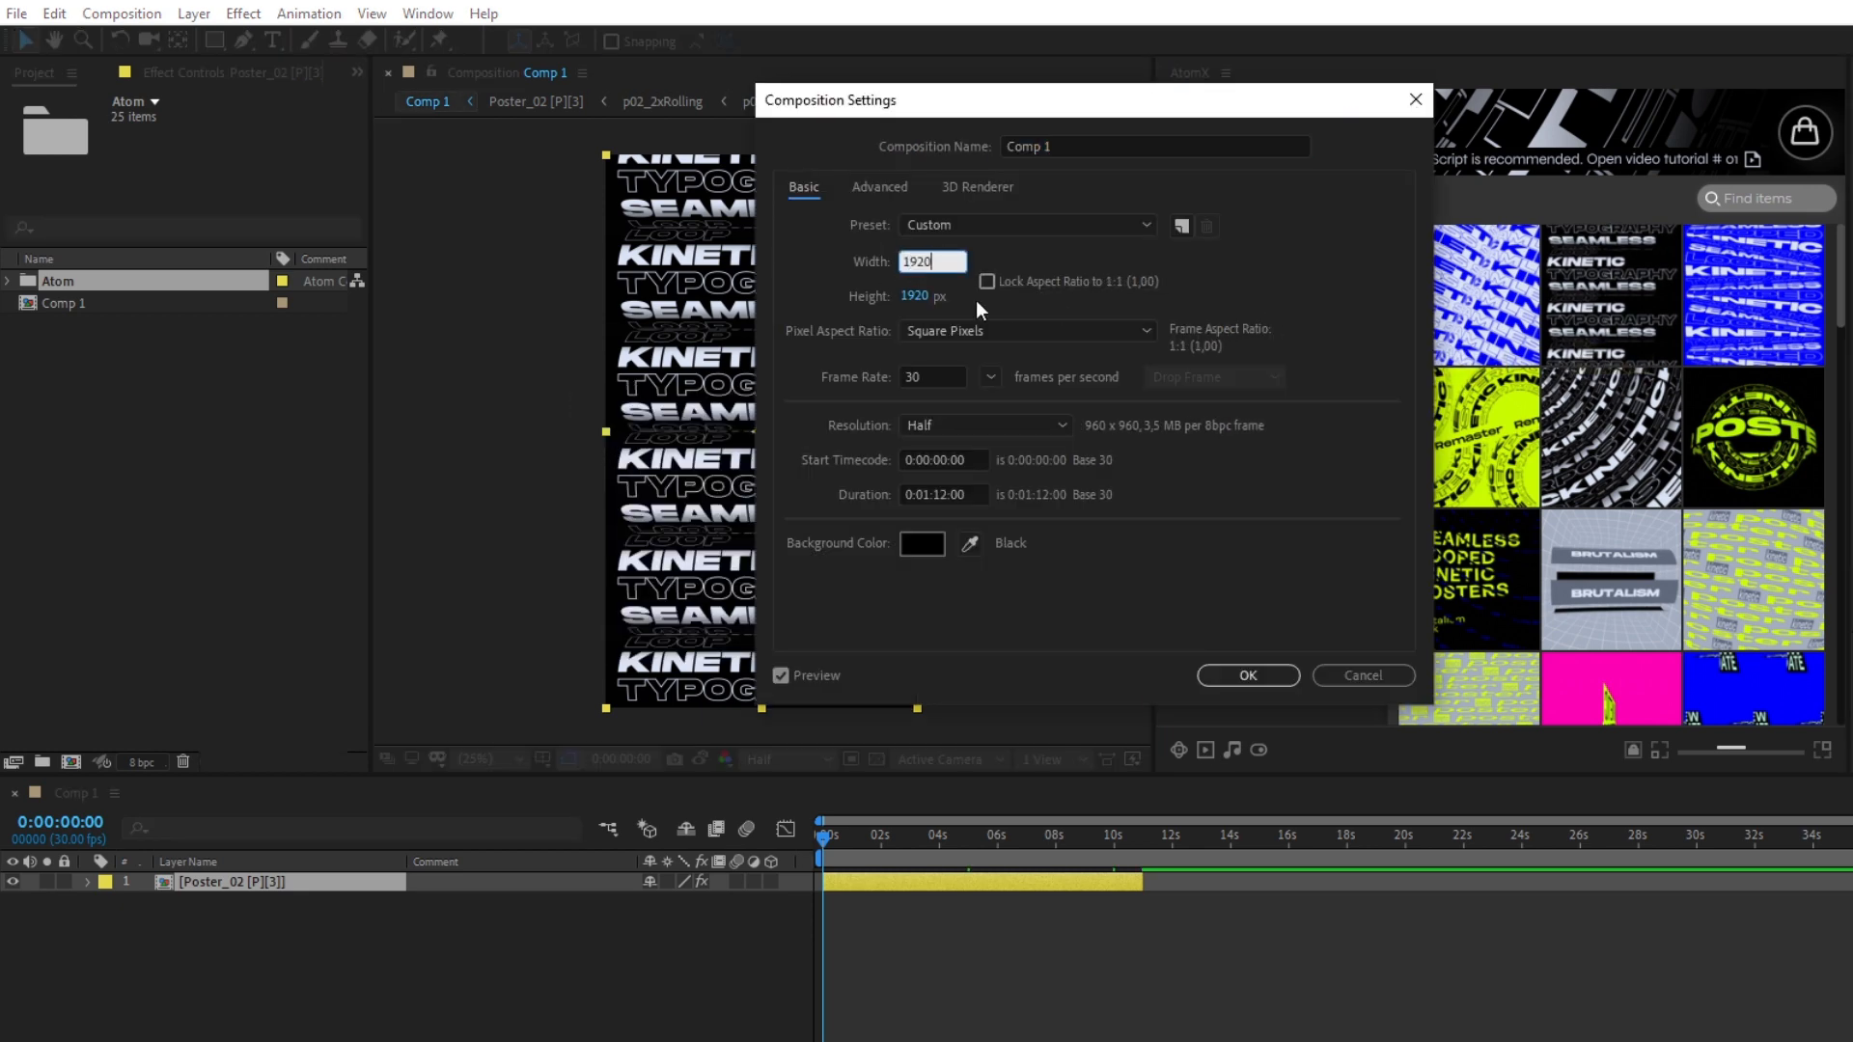
{"action": "type", "text": "1080"}
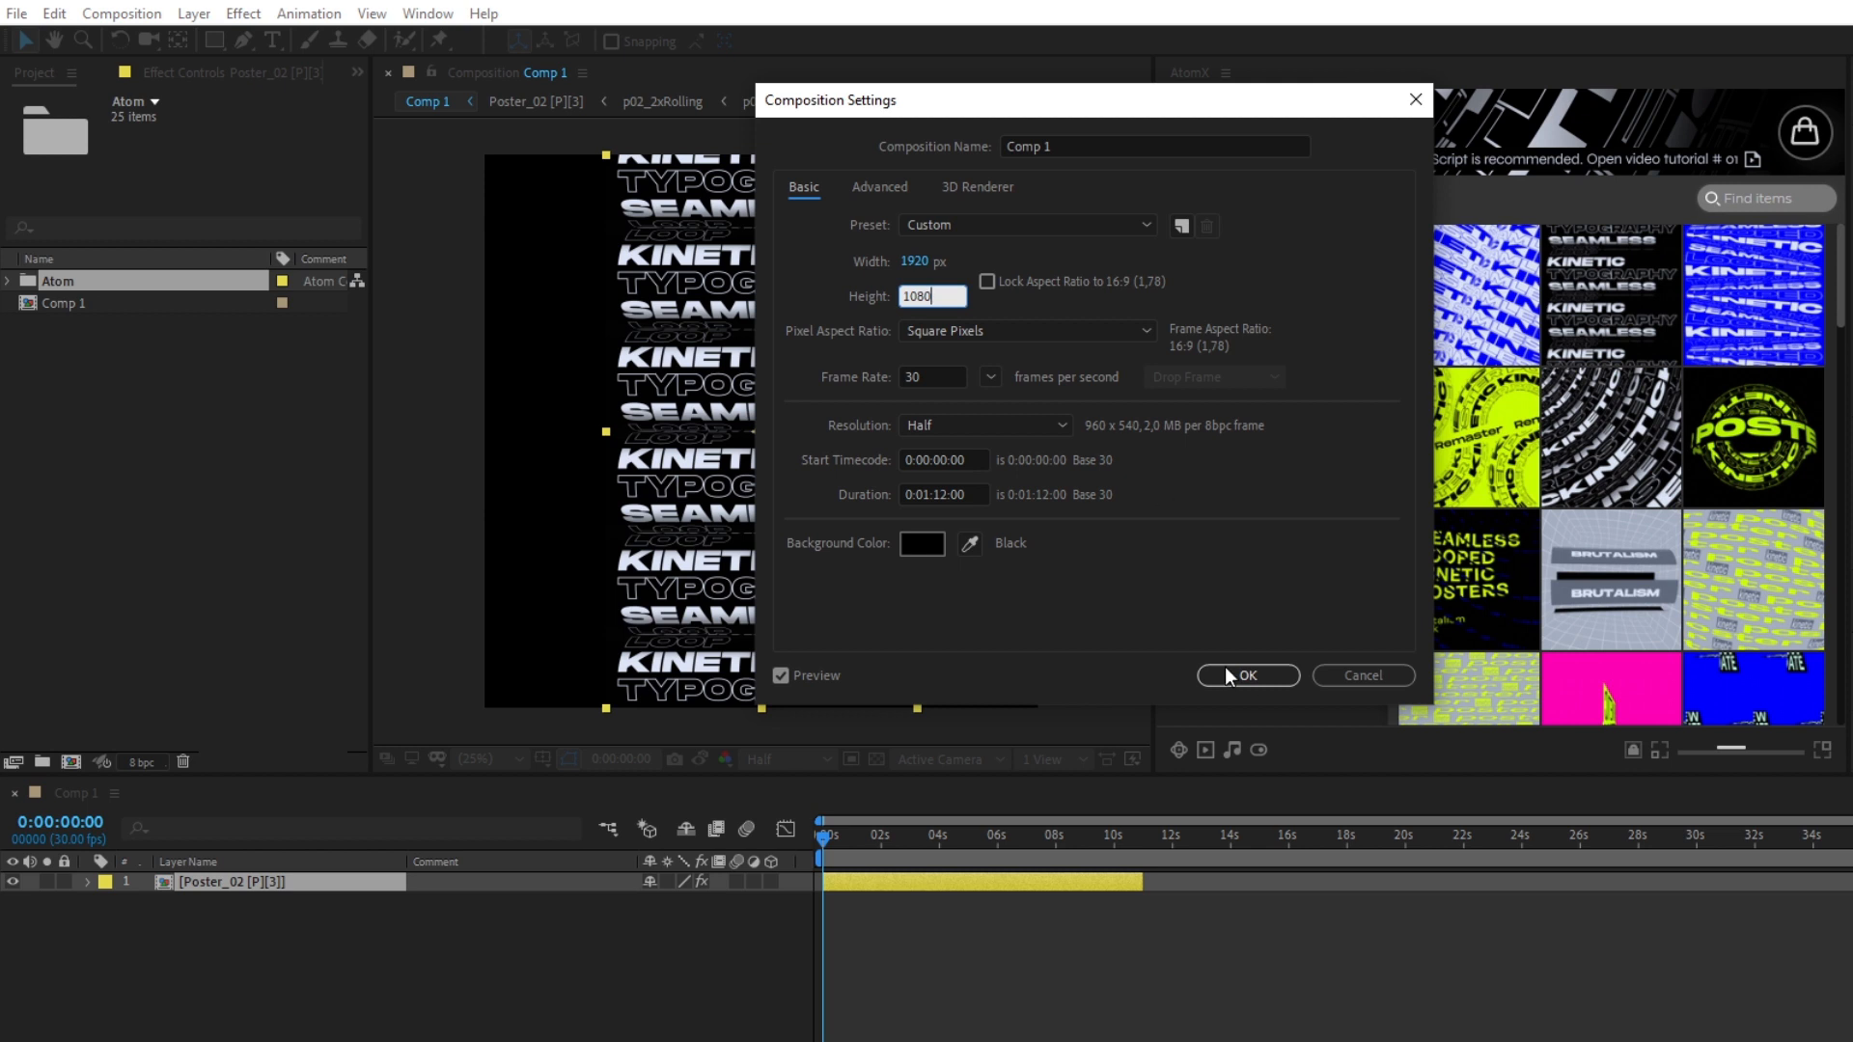
{"action": "left_click", "coordinate": [1244, 674]}
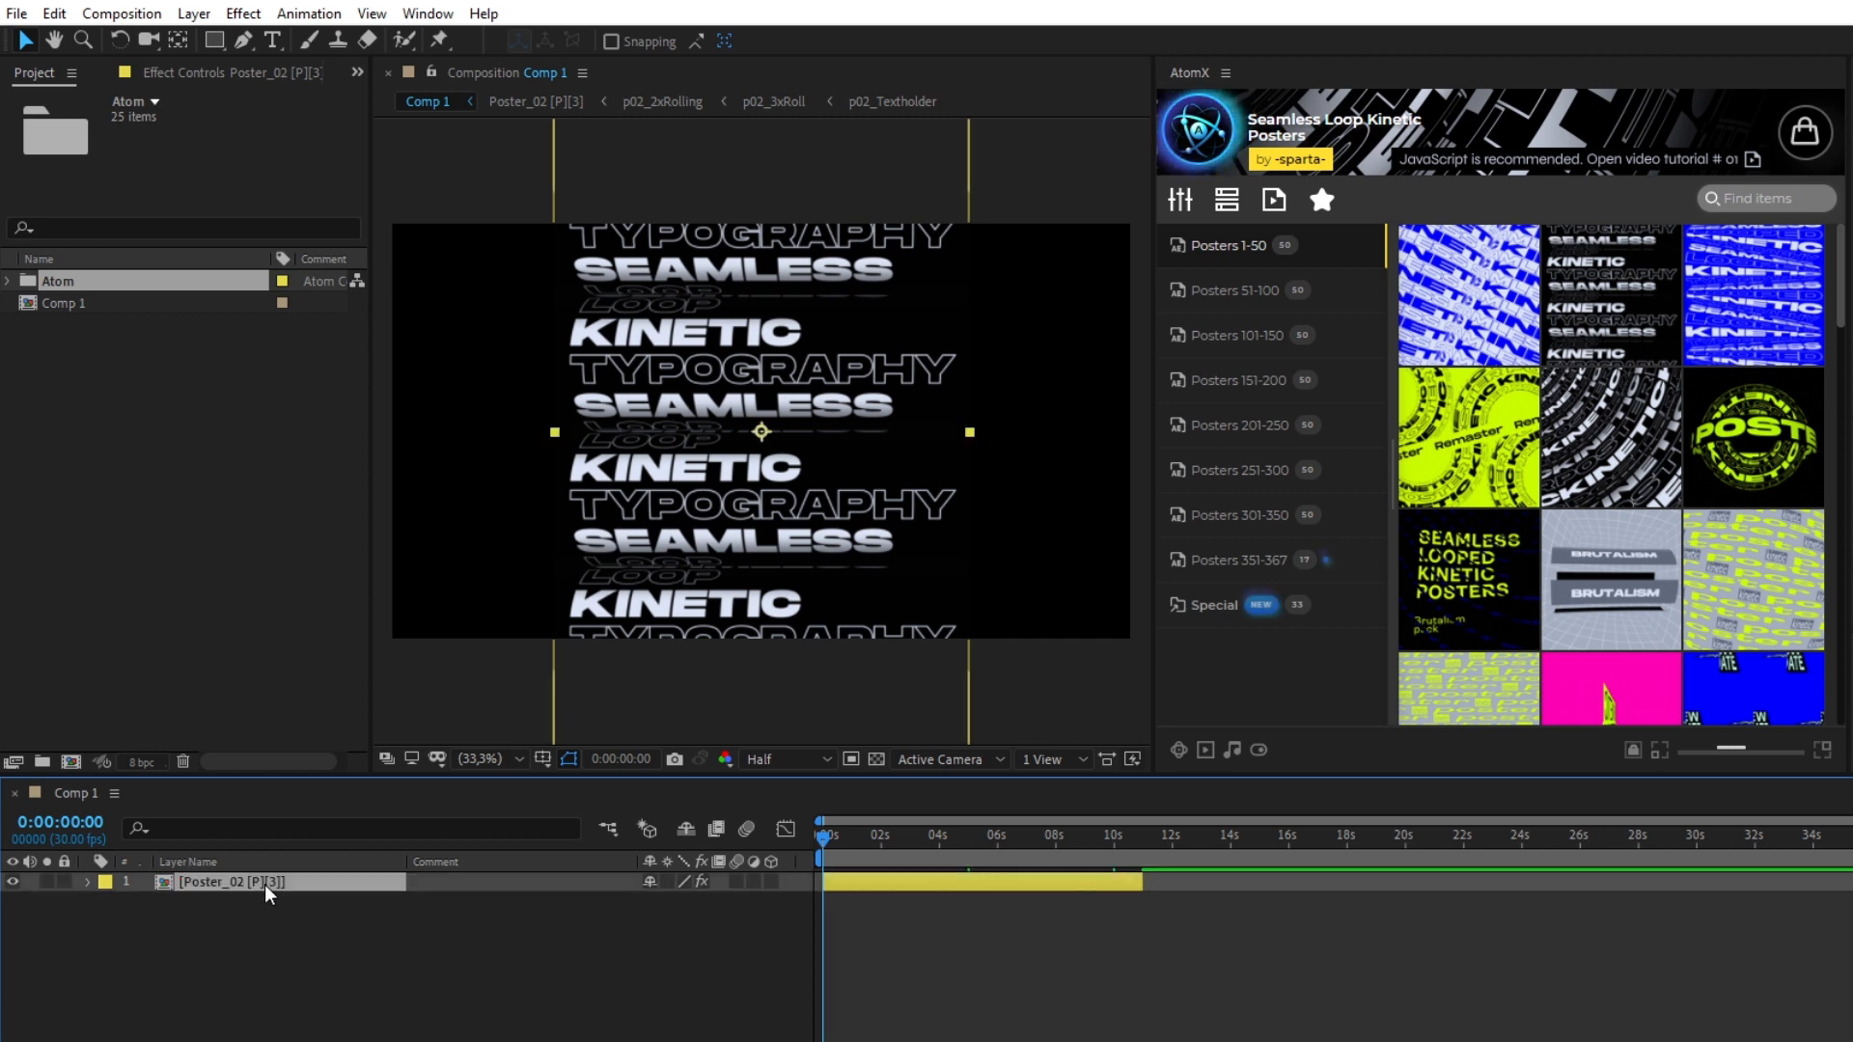
{"action": "left_click", "coordinate": [1225, 199]}
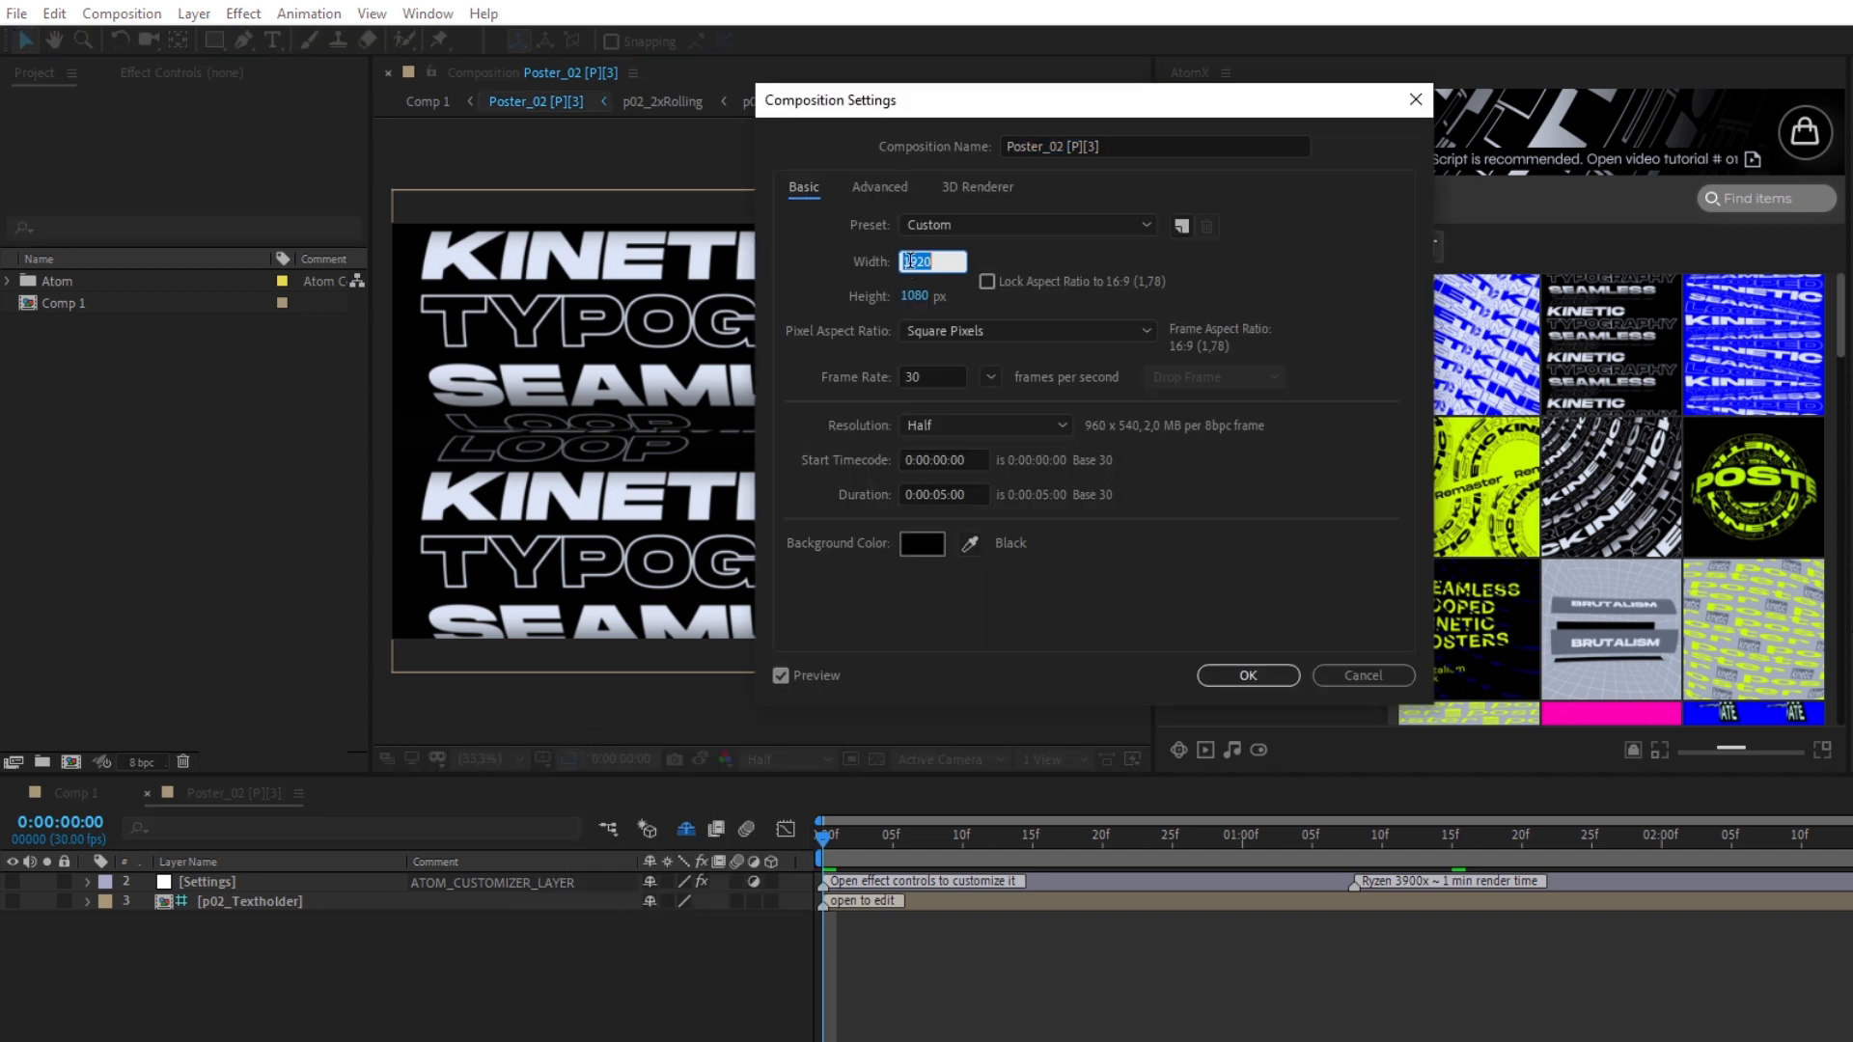
Set the Poster_02 [P][3] composition width to 1080 for a 1080x1920 portrait frame
{"action": "type", "text": "1080"}
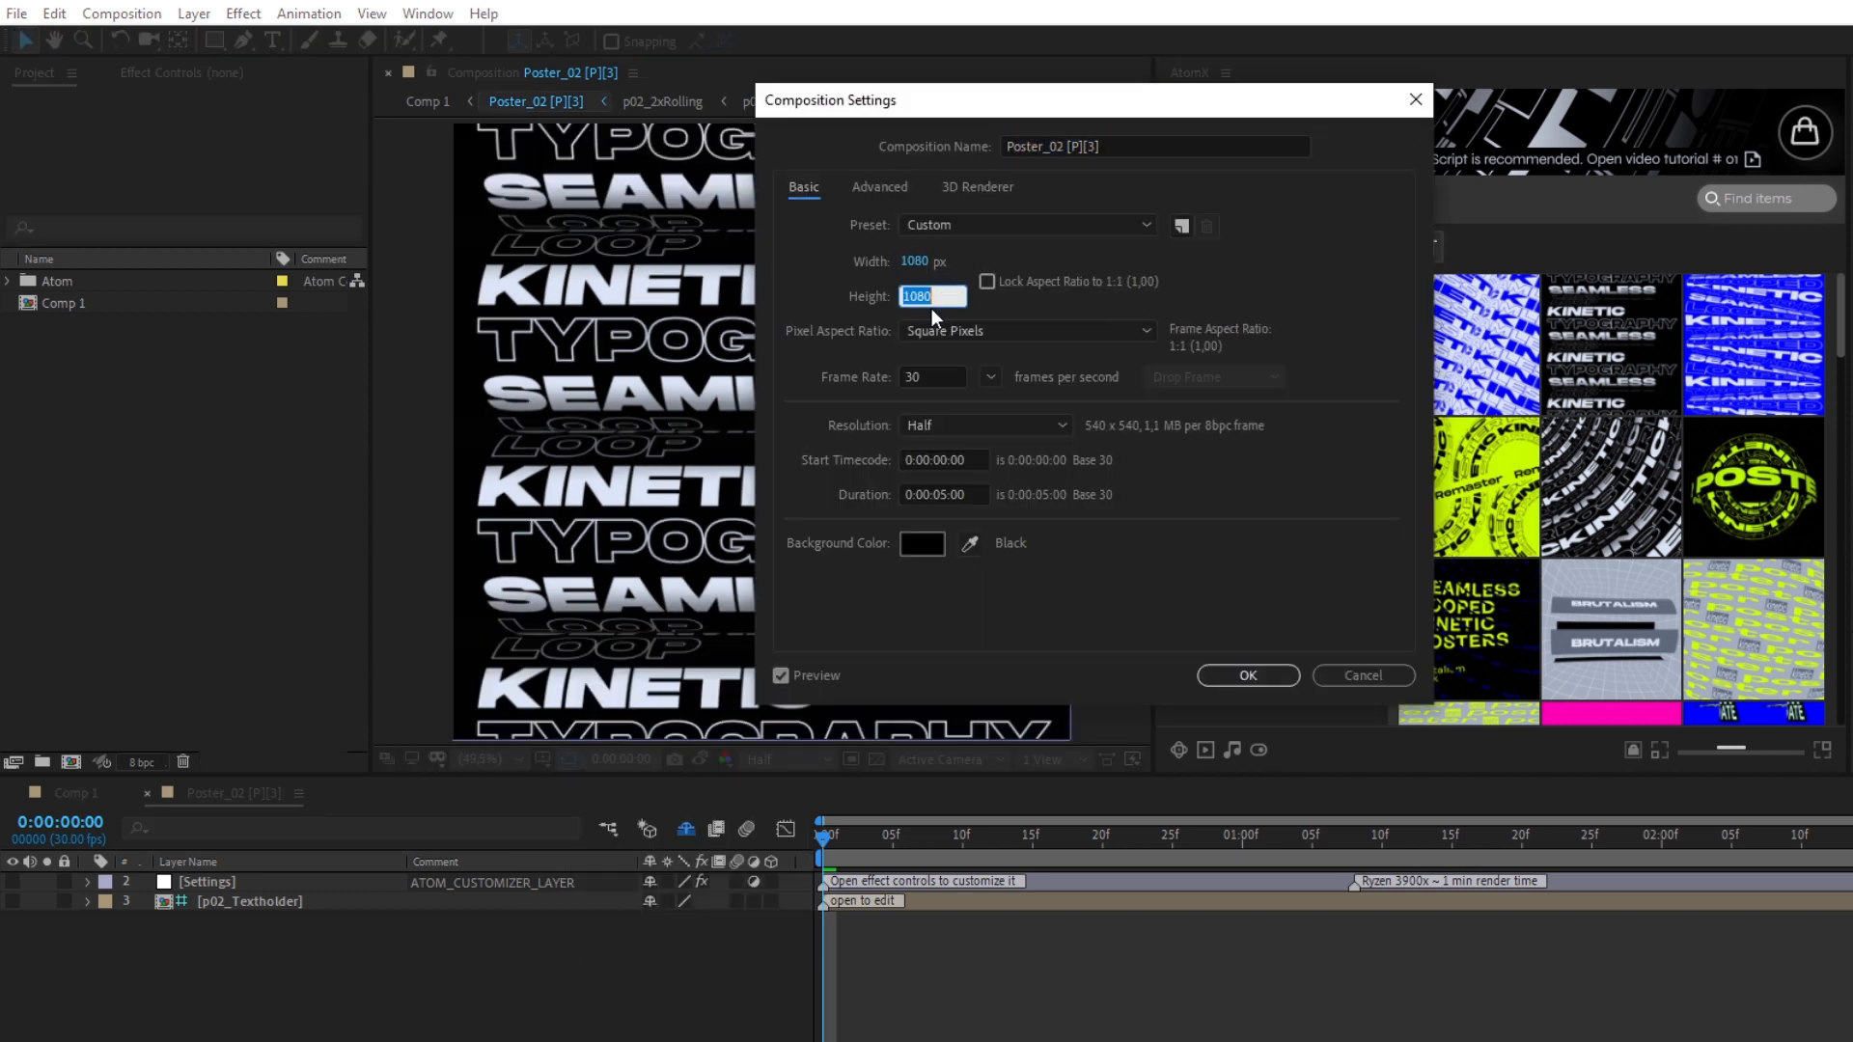
{"action": "left_click", "coordinate": [1246, 674]}
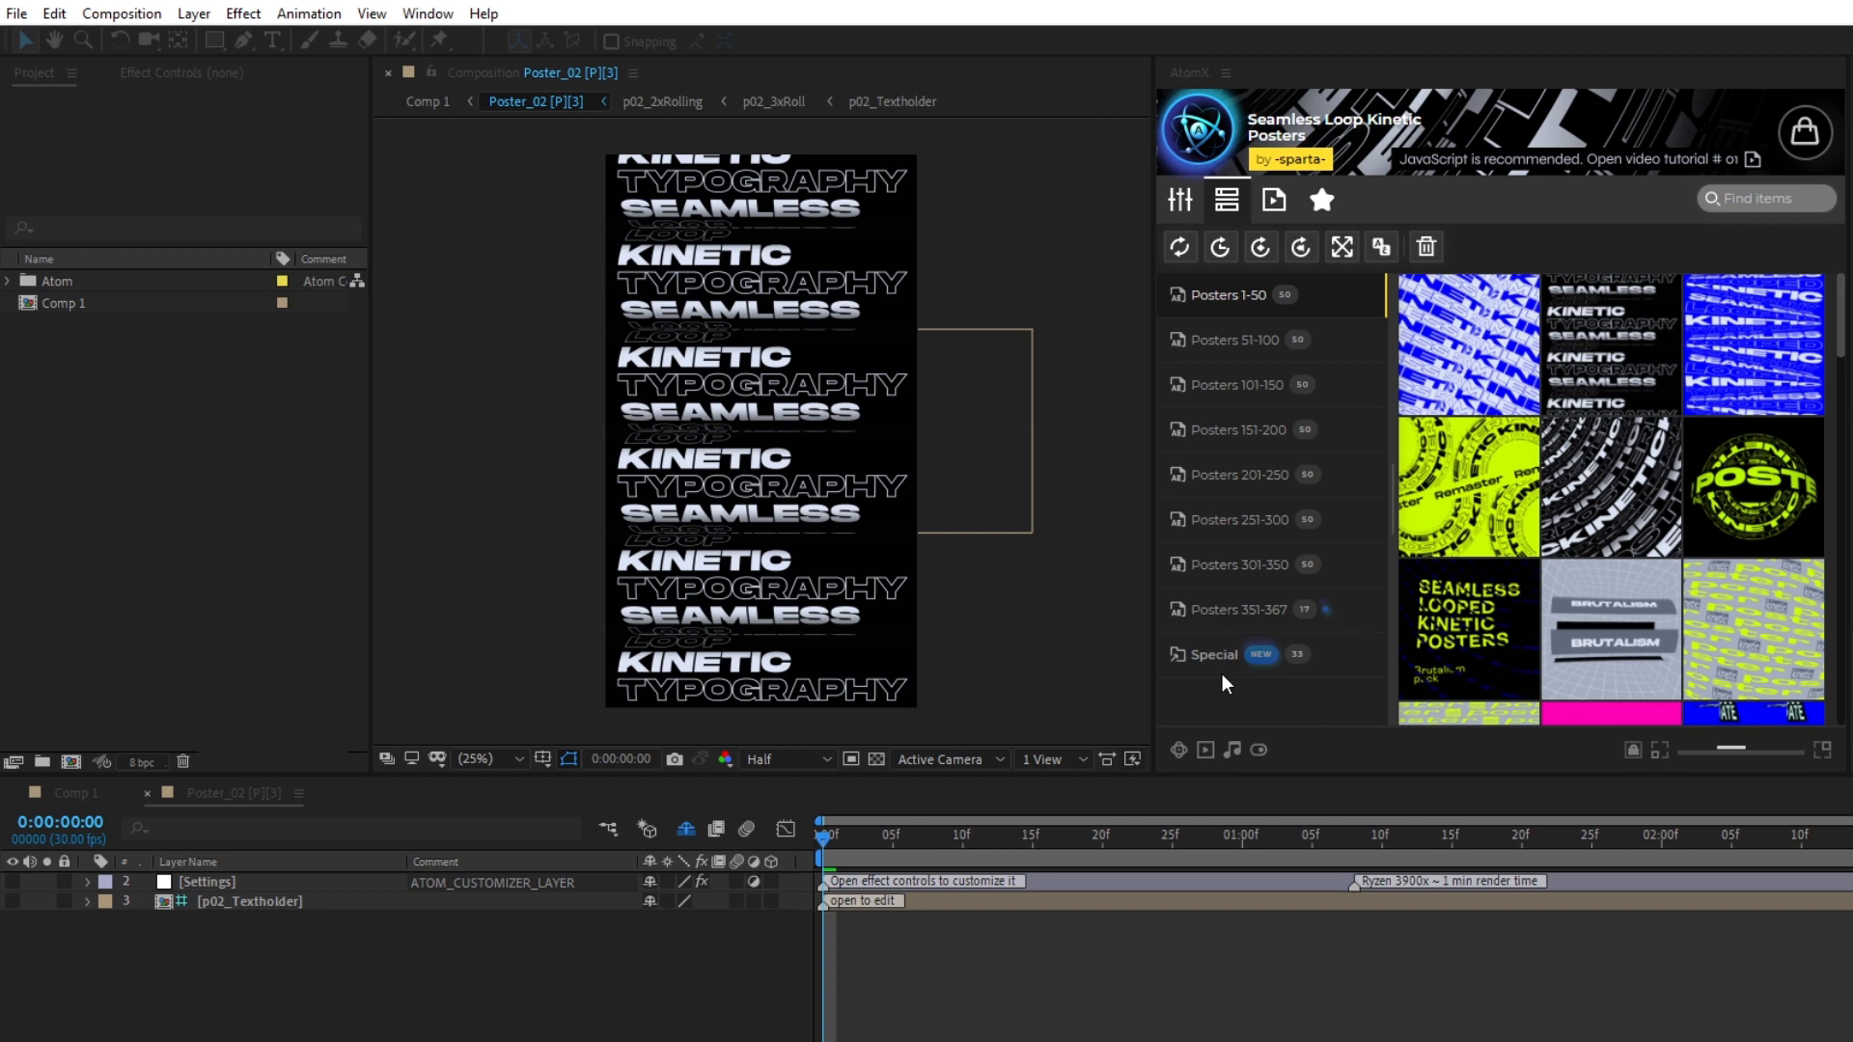